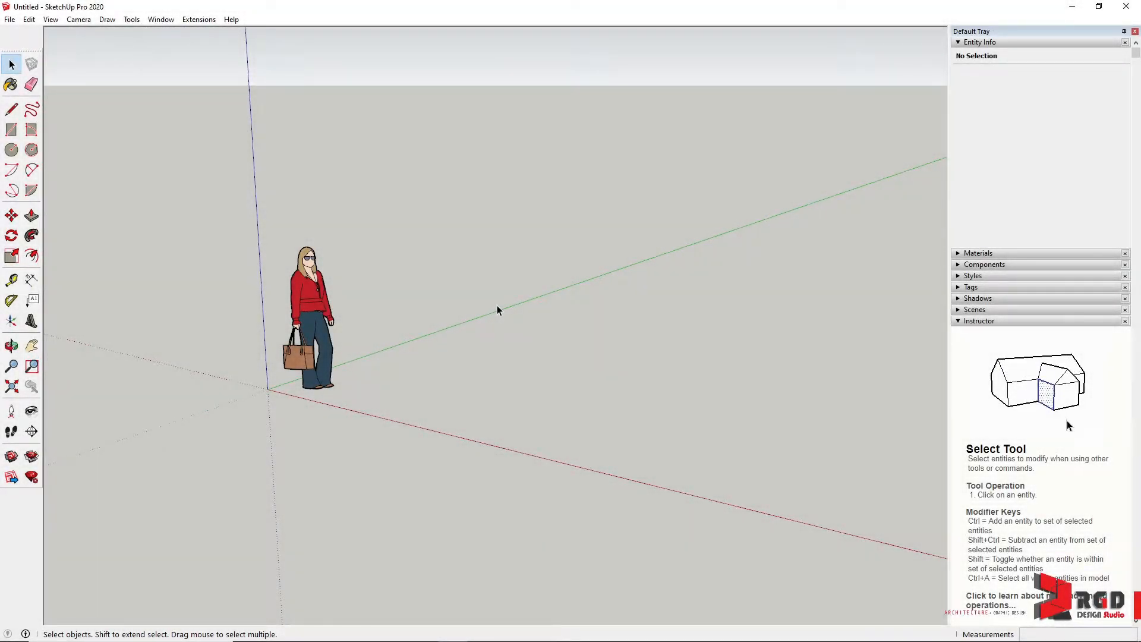
{"action": "mouse_move", "coordinate": [1004, 376]}
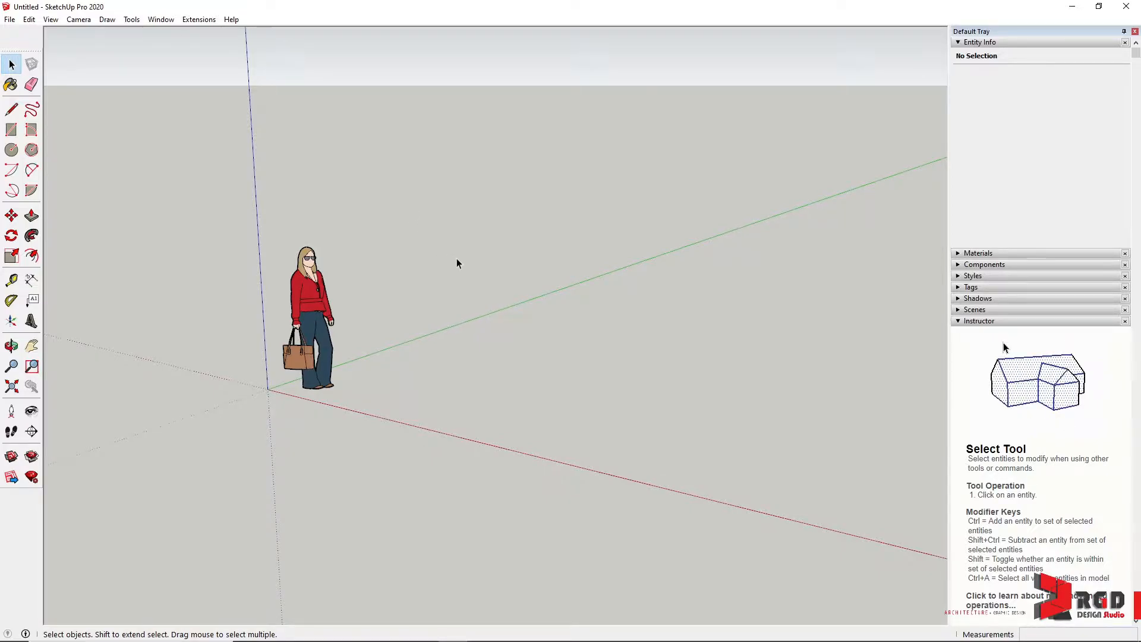
{"action": "mouse_move", "coordinate": [631, 286]}
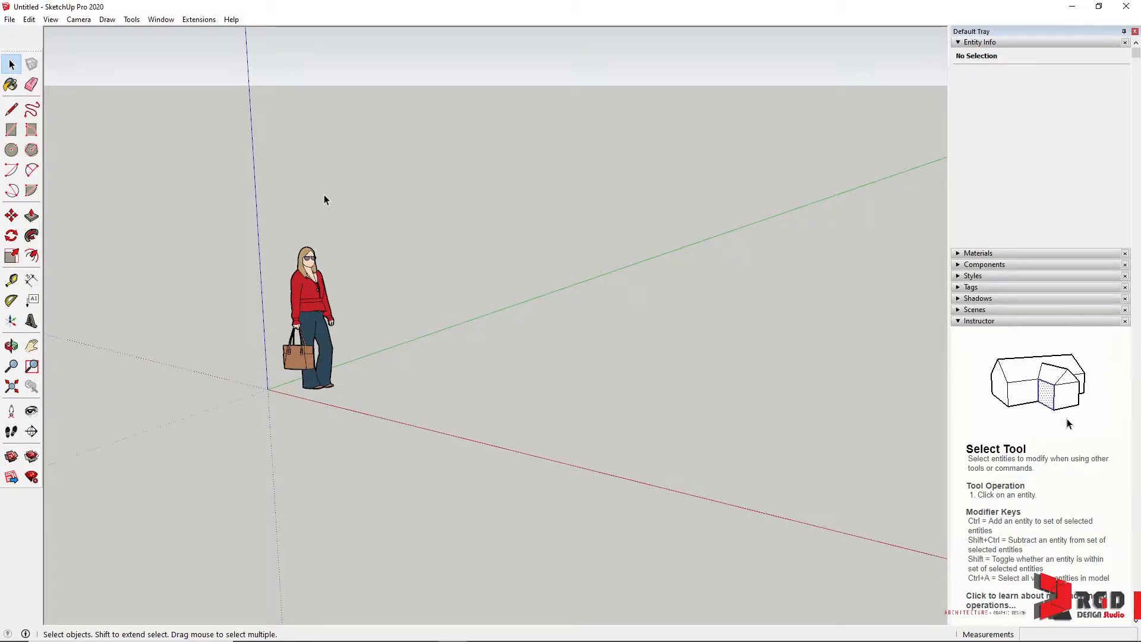
{"action": "mouse_move", "coordinate": [12, 346]}
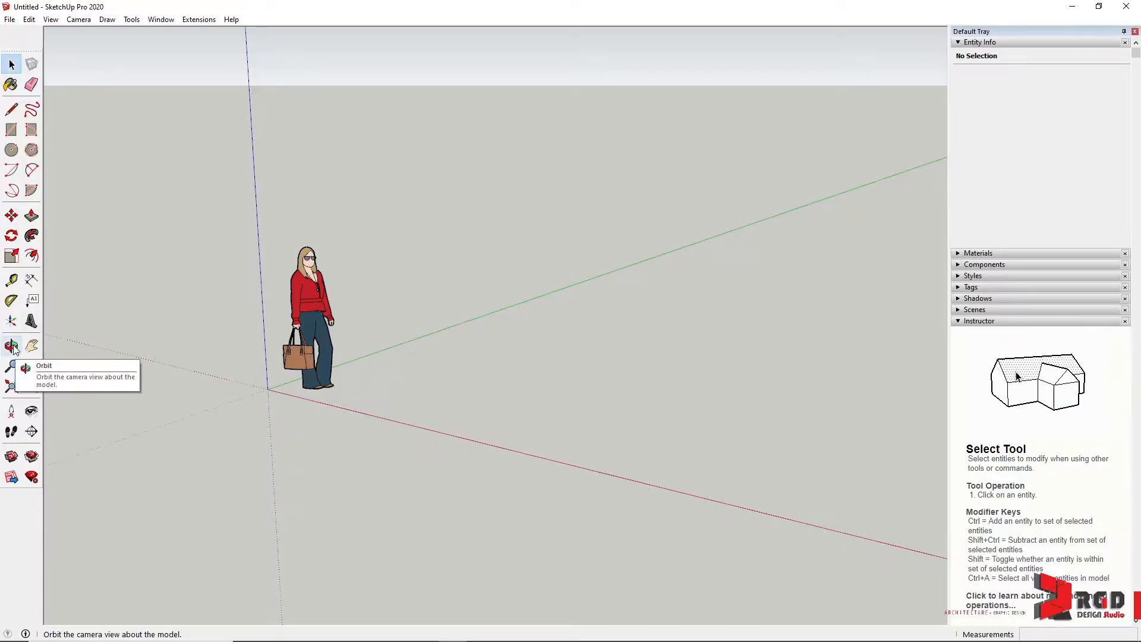
- Orbit the camera around the empty scene with the scale figure centred
{"action": "left_click", "coordinate": [10, 347]}
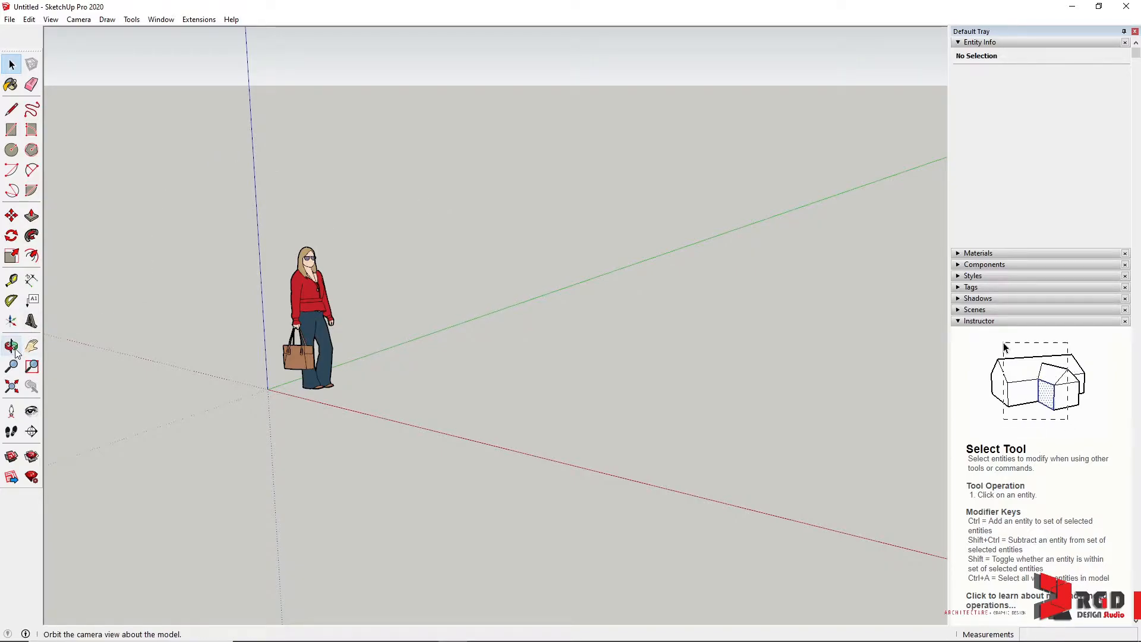
{"action": "mouse_move", "coordinate": [12, 347]}
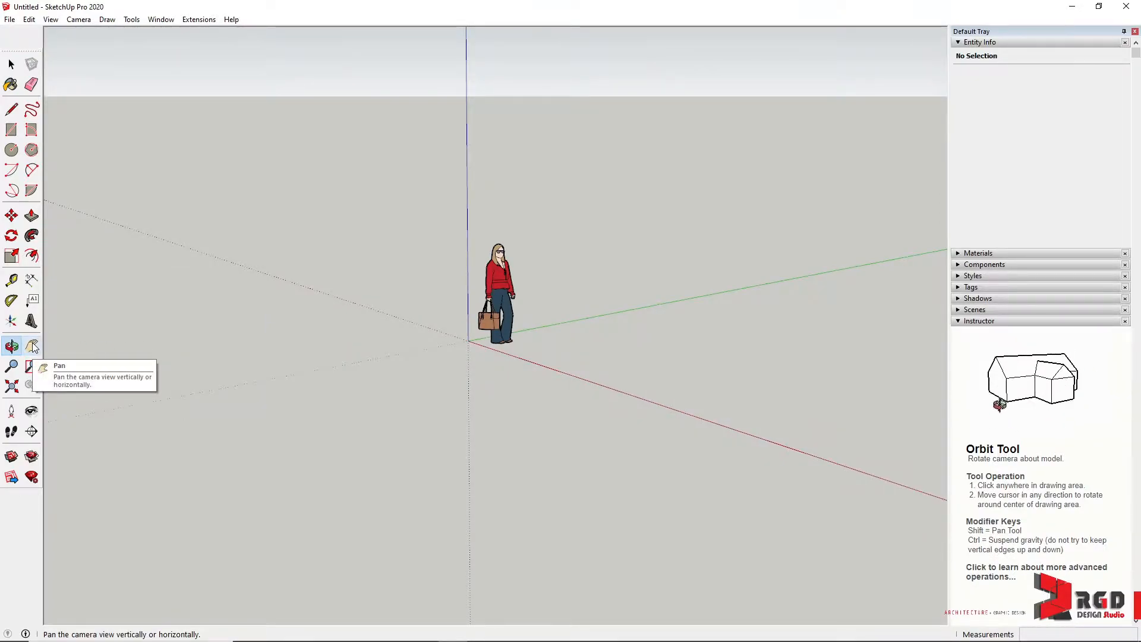
- Pan the view so the scale figure and origin move right of centre
{"action": "left_click", "coordinate": [32, 346]}
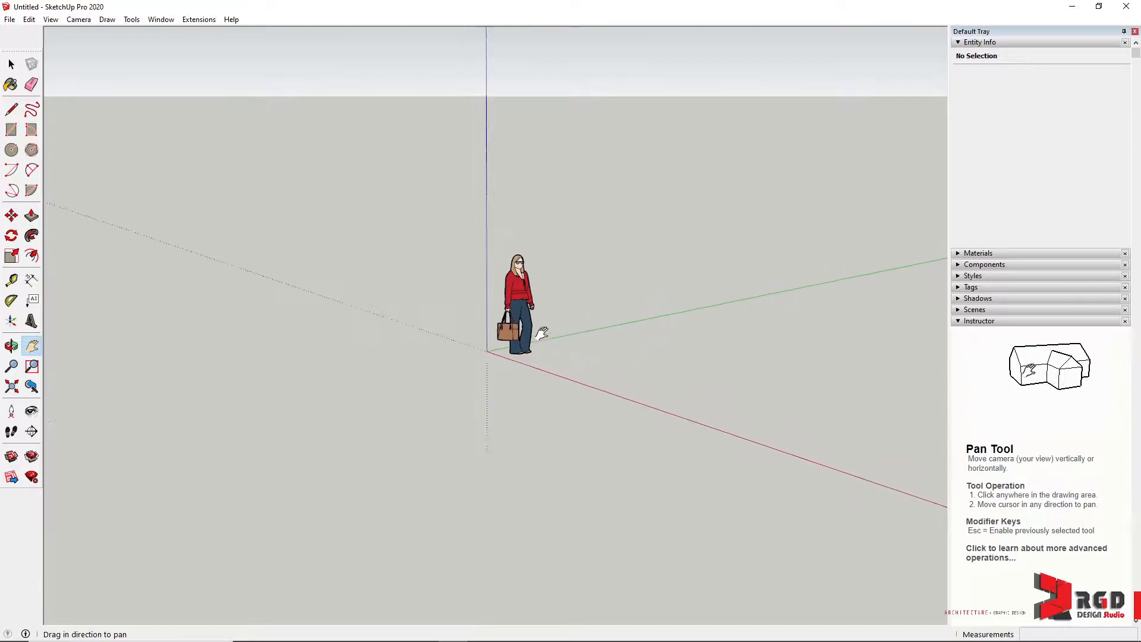
{"action": "left_click_drag", "start_coordinate": [542, 334], "coordinate": [814, 378]}
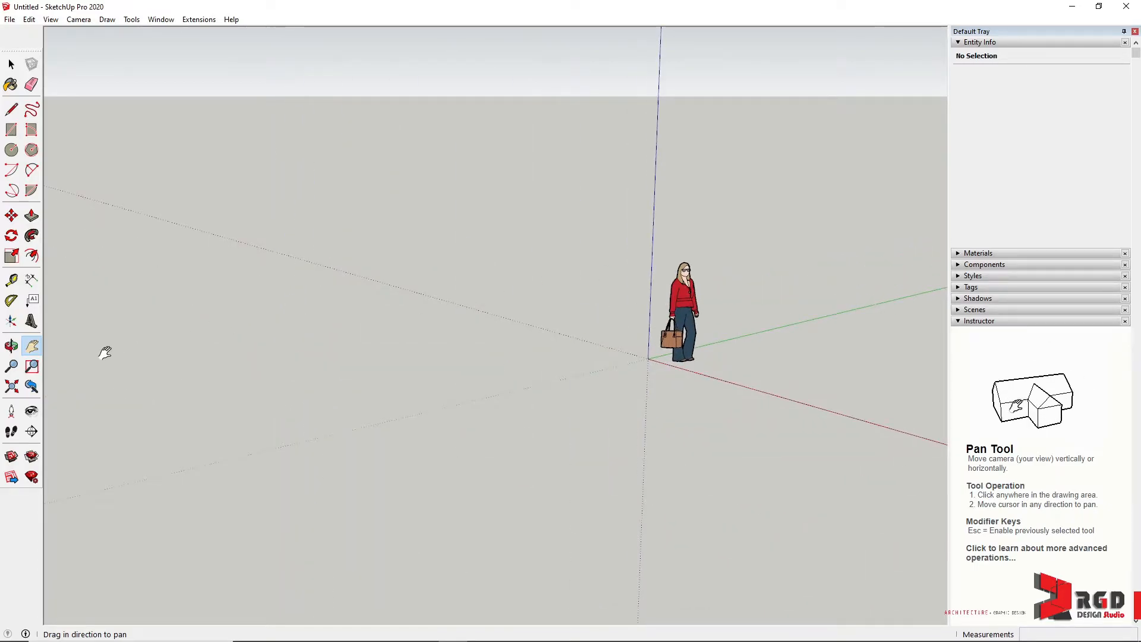
{"action": "left_click", "coordinate": [11, 366]}
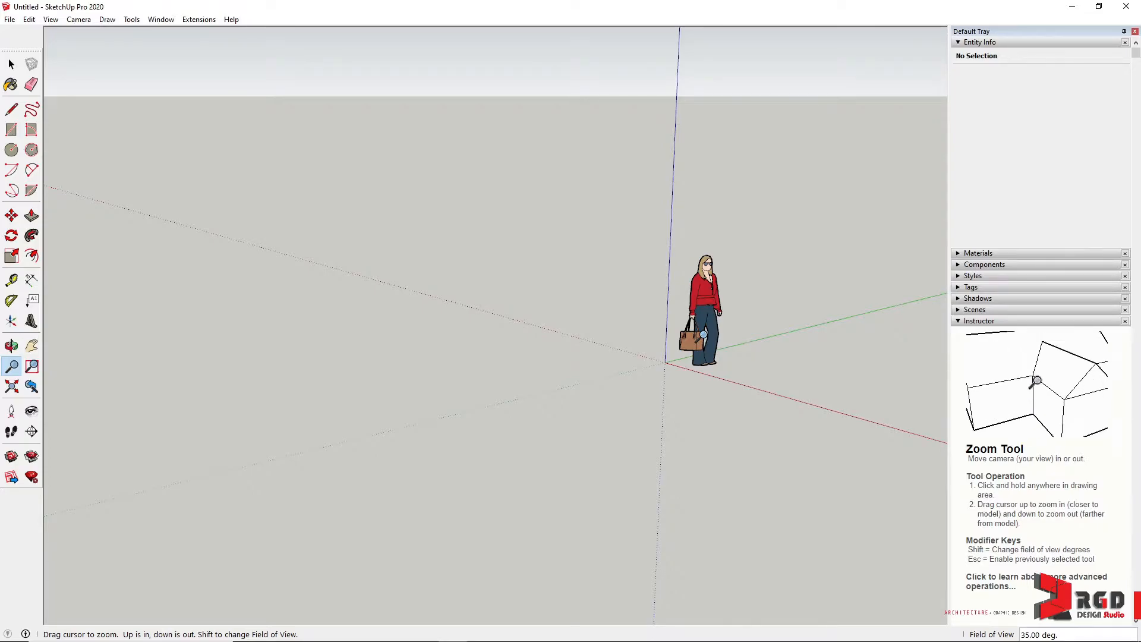
- Zoom toward the scale figure and orbit the camera down near ground level
{"action": "left_click", "coordinate": [11, 345]}
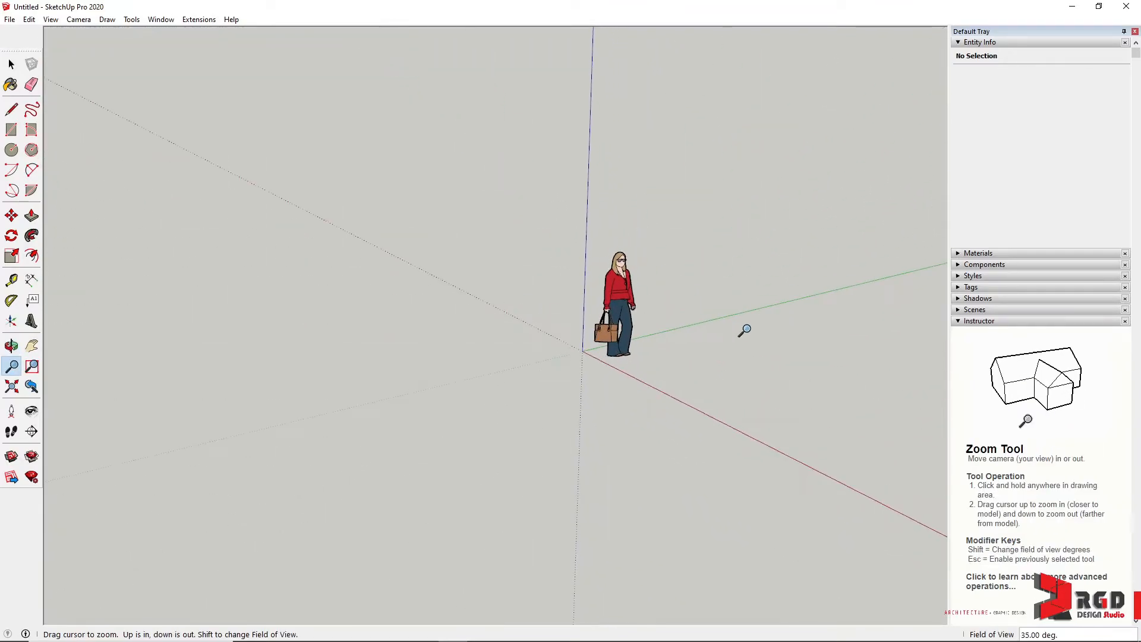
{"action": "left_click_drag", "start_coordinate": [745, 330], "coordinate": [473, 370]}
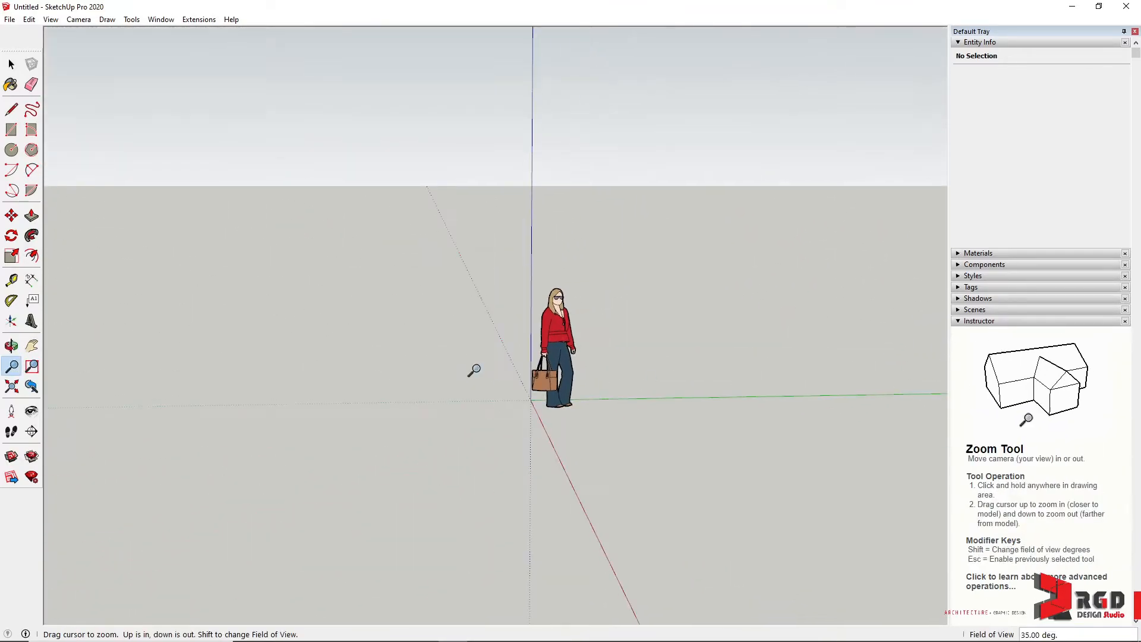
{"action": "left_click", "coordinate": [11, 345]}
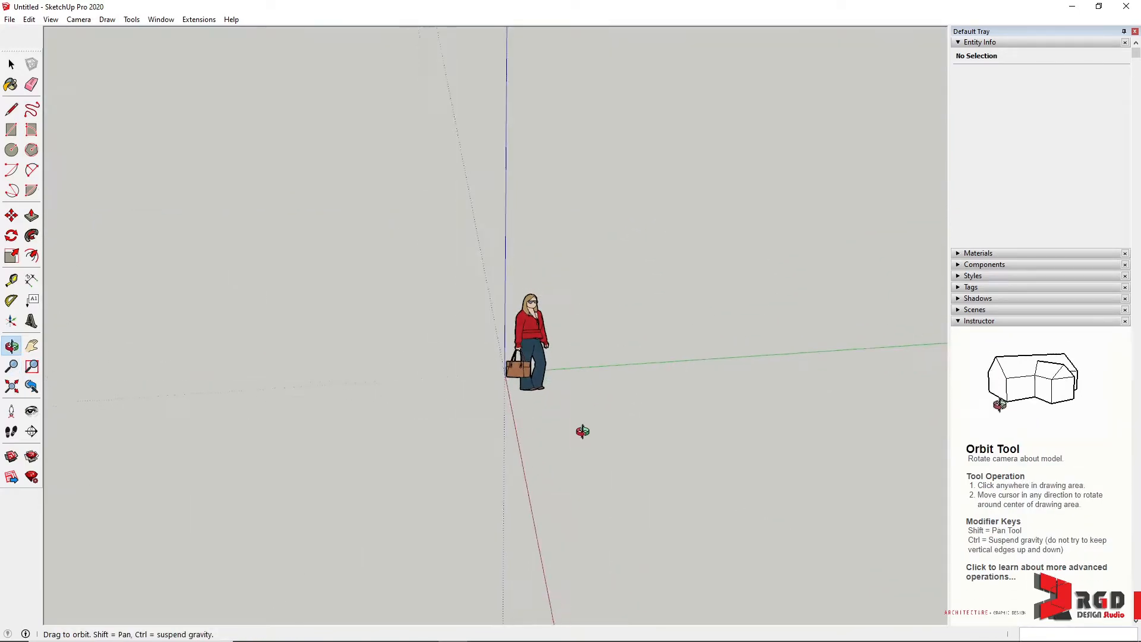
{"action": "left_click", "coordinate": [11, 366]}
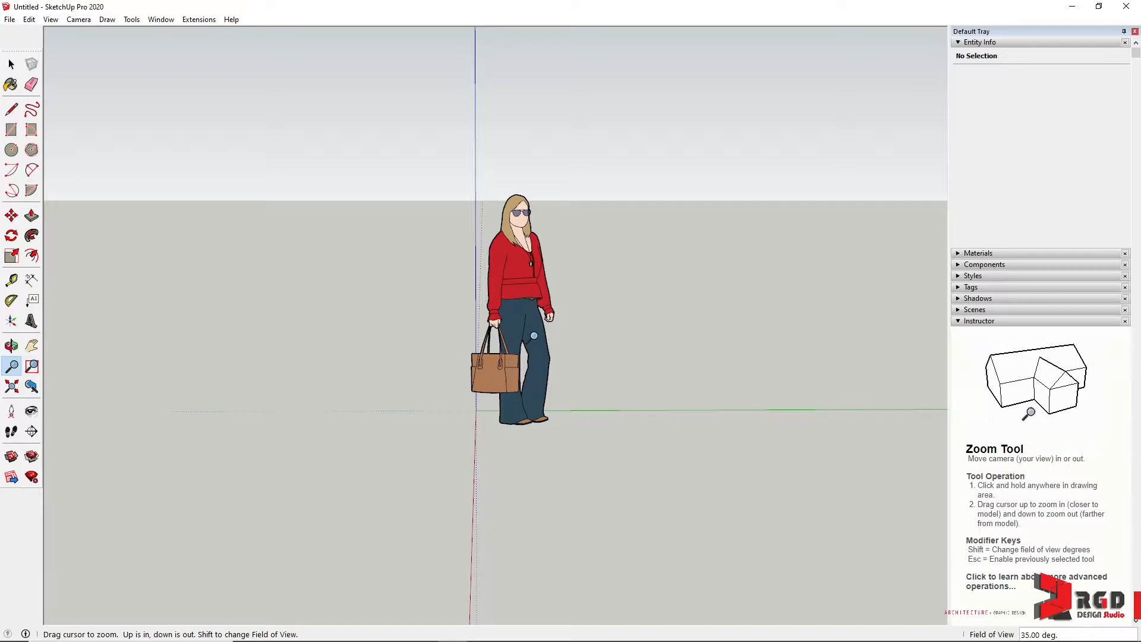
{"action": "left_click", "coordinate": [11, 346]}
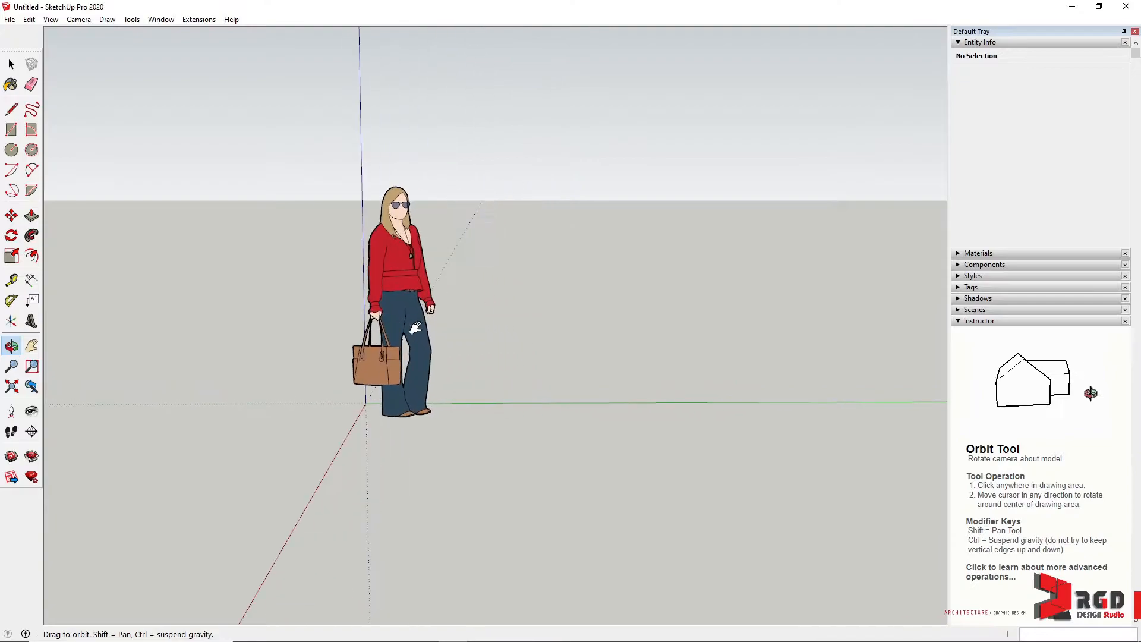
- Orbit and zoom closer until the scale figure fills most of the view's height
{"action": "left_click", "coordinate": [11, 366]}
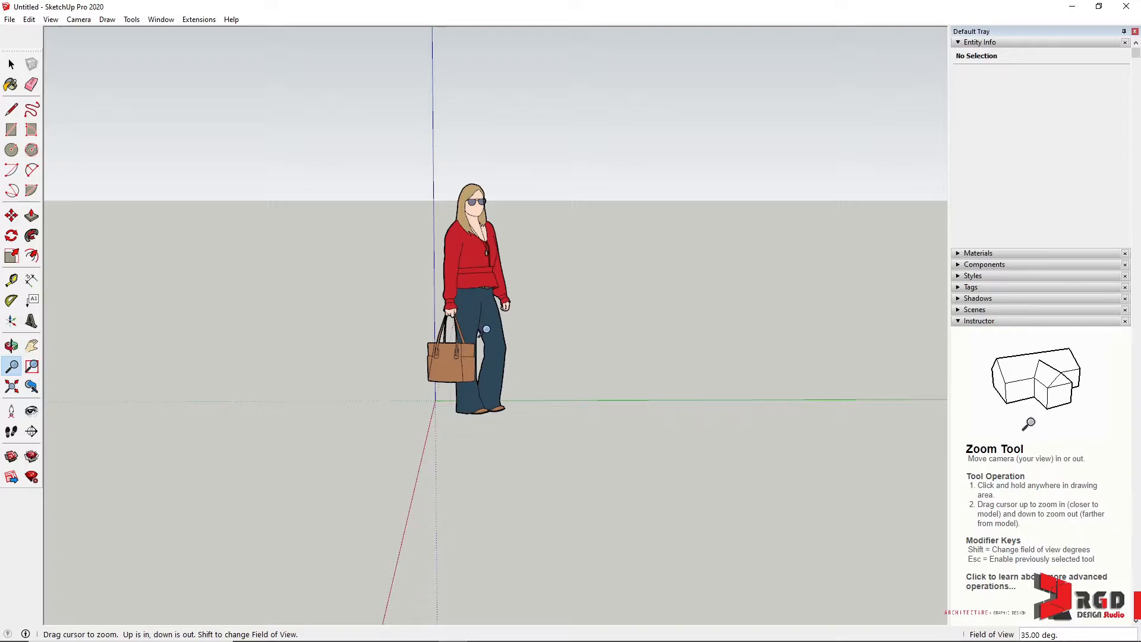
{"action": "left_click", "coordinate": [11, 346]}
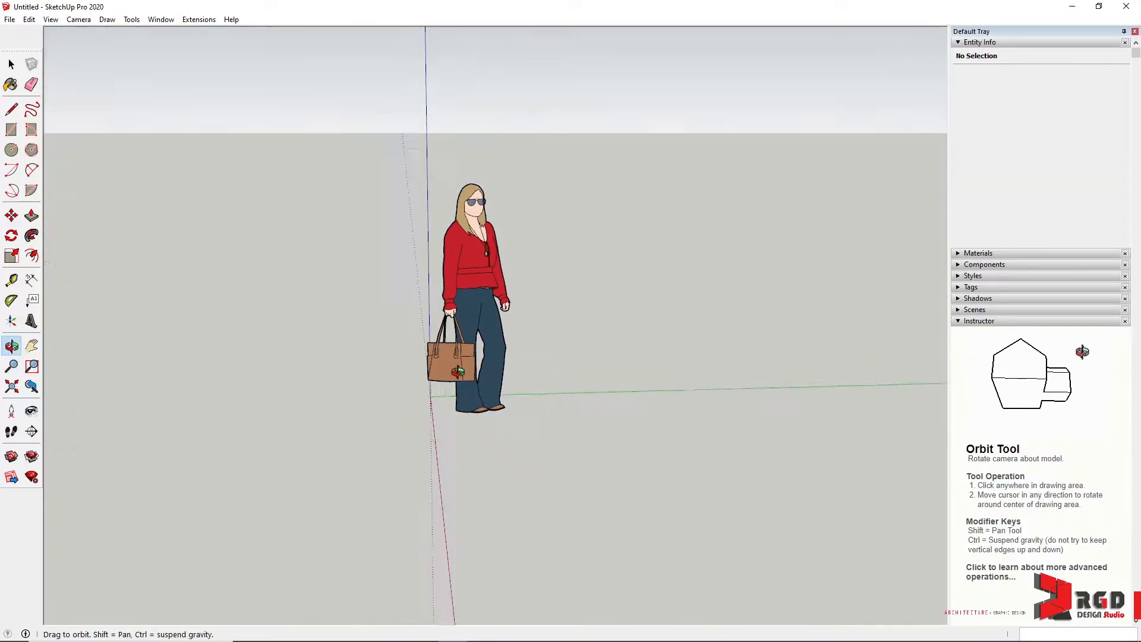
{"action": "left_click_drag", "start_coordinate": [473, 349], "coordinate": [538, 317]}
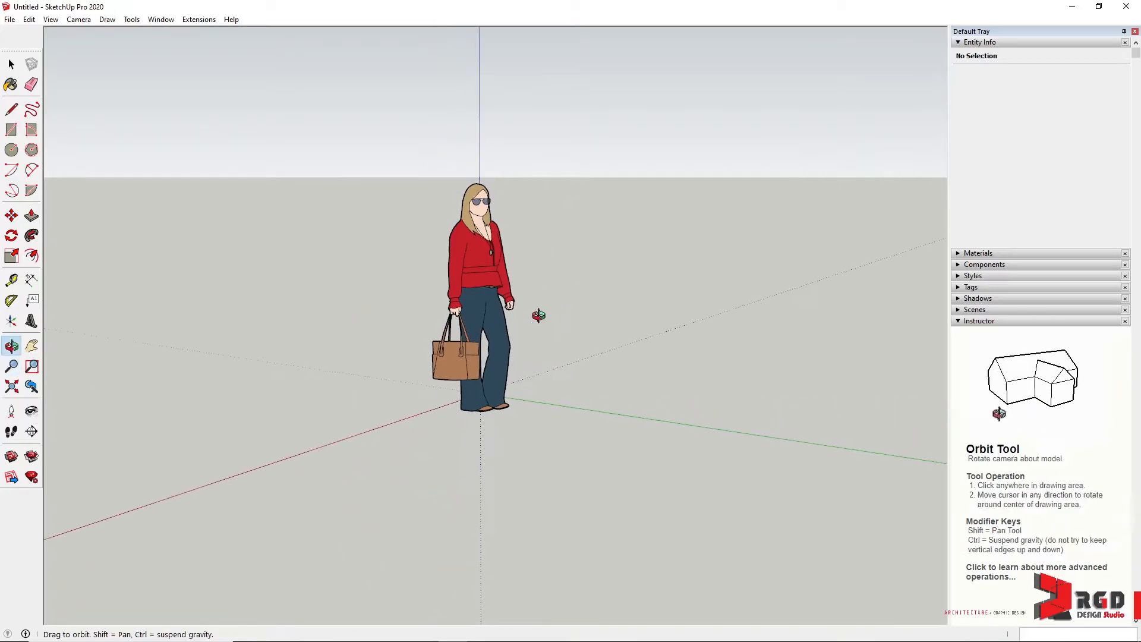
{"action": "left_click", "coordinate": [10, 366]}
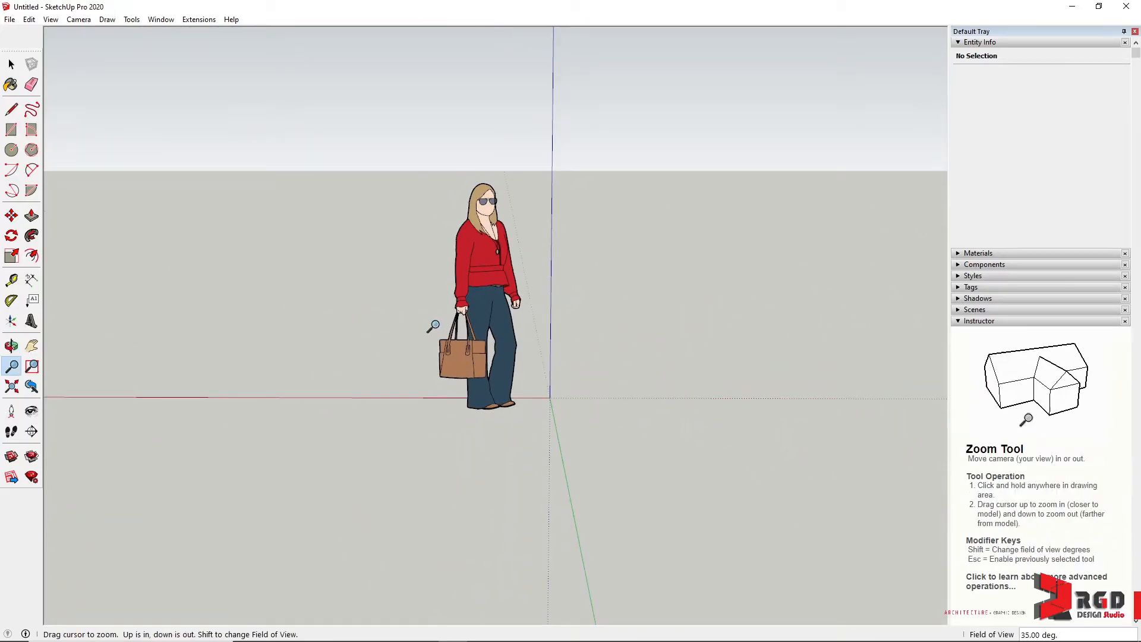
{"action": "left_click", "coordinate": [11, 346]}
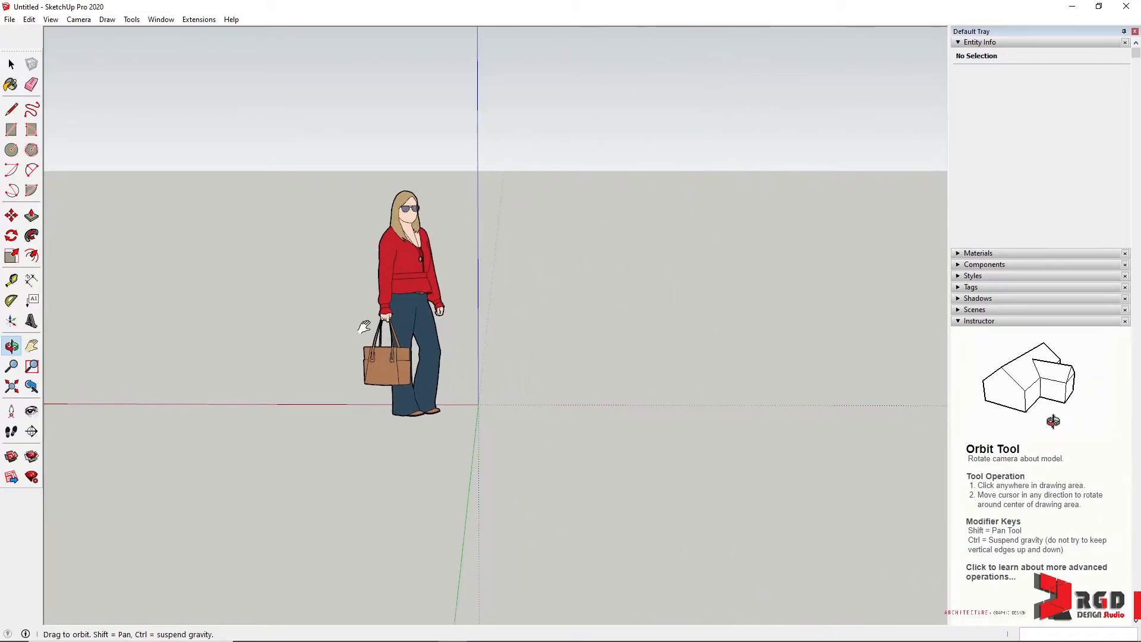
{"action": "left_click", "coordinate": [10, 366]}
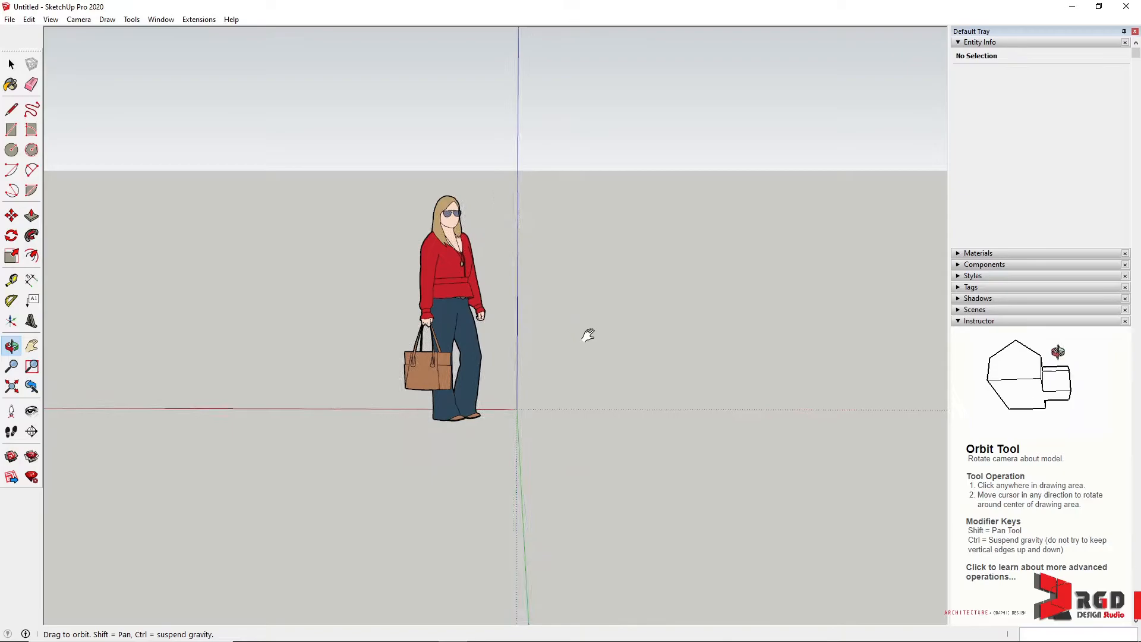
{"action": "left_click", "coordinate": [11, 366]}
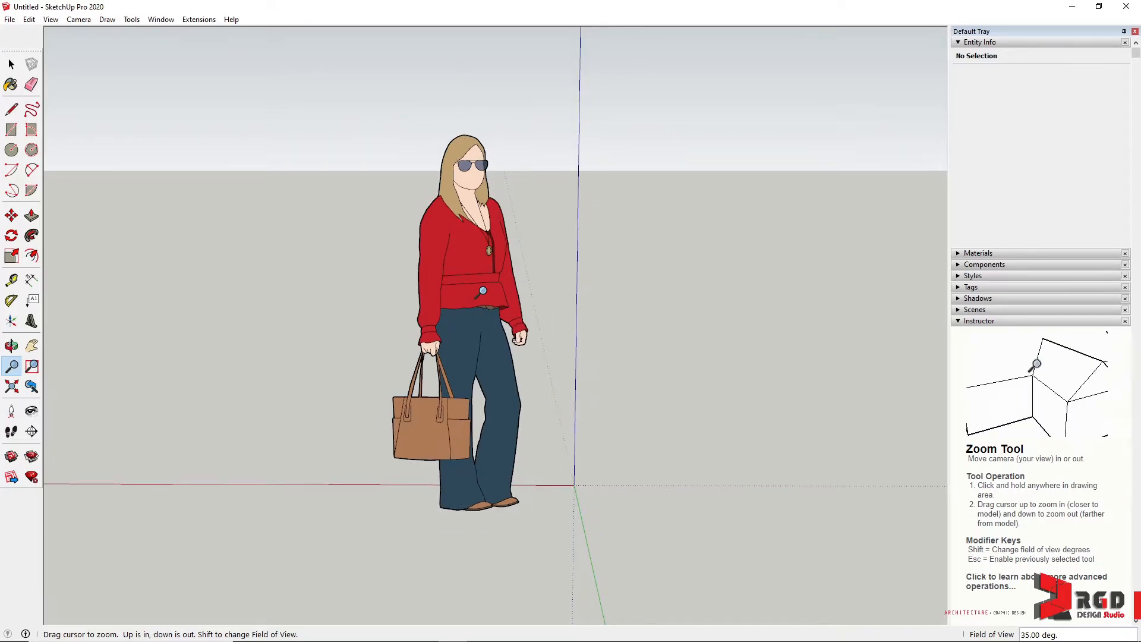
{"action": "left_click", "coordinate": [10, 346]}
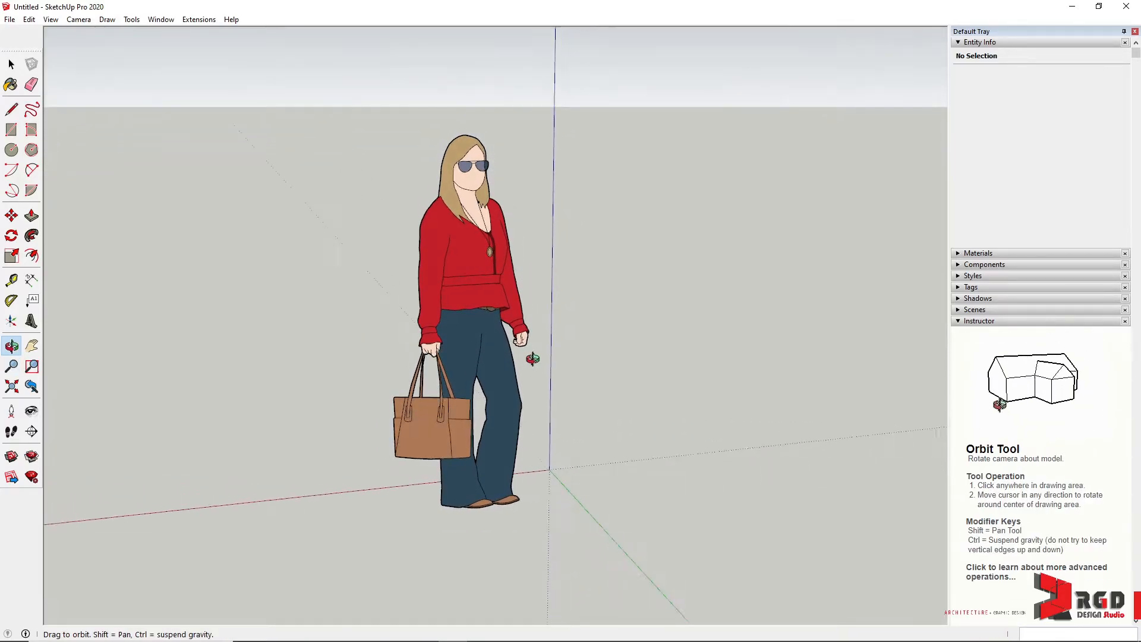
{"action": "left_click_drag", "start_coordinate": [534, 359], "coordinate": [560, 361]}
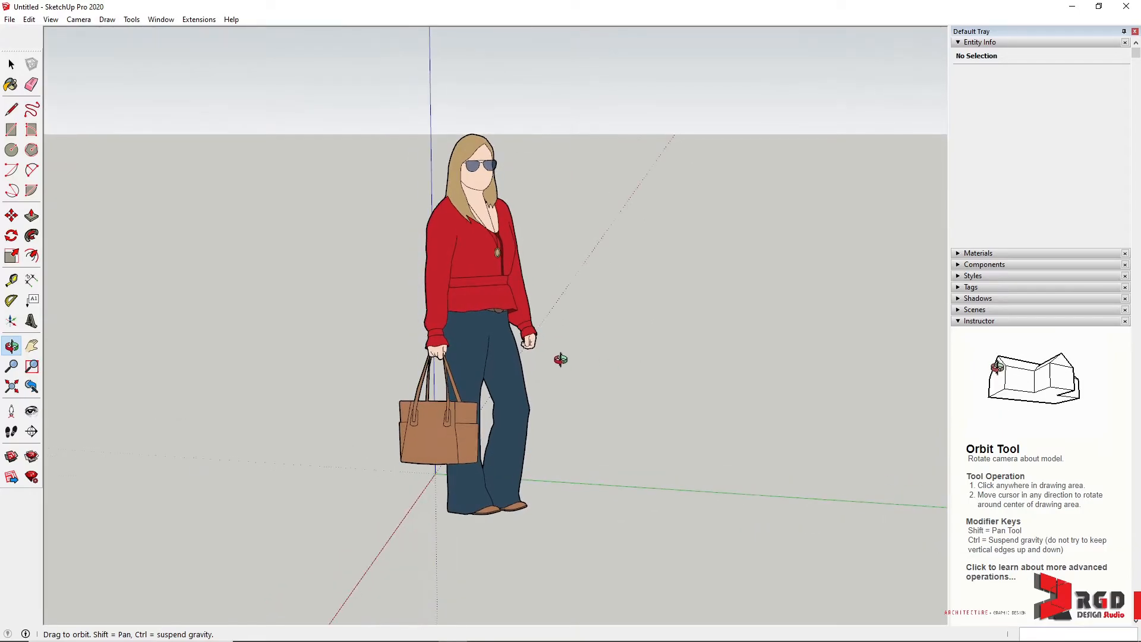
{"action": "left_click", "coordinate": [11, 366]}
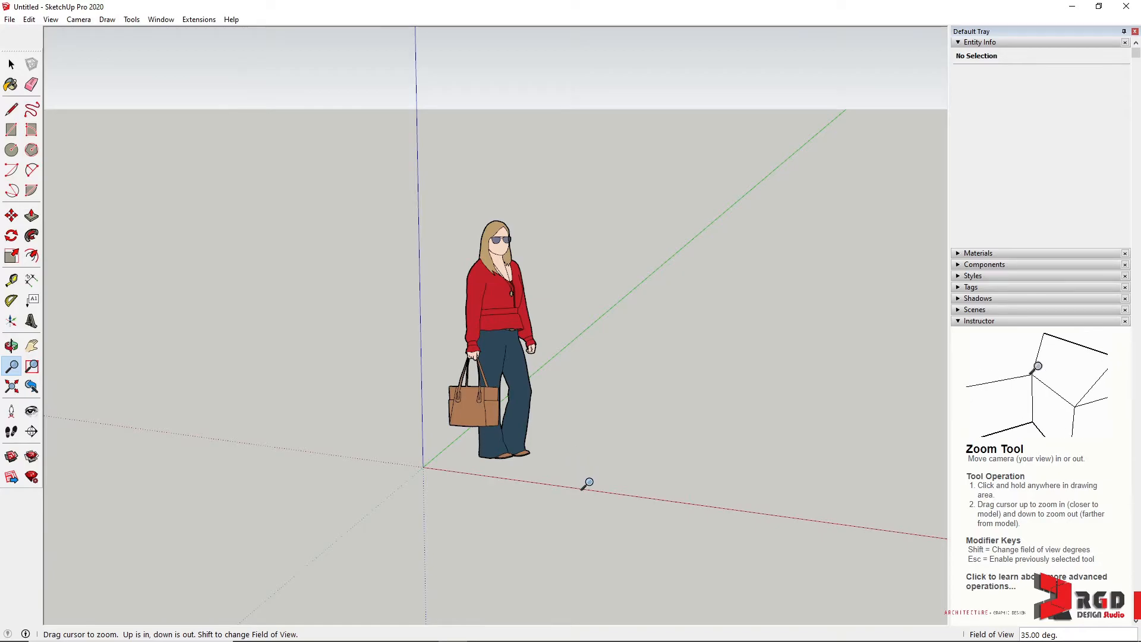
{"action": "left_click_drag", "start_coordinate": [587, 483], "coordinate": [437, 464]}
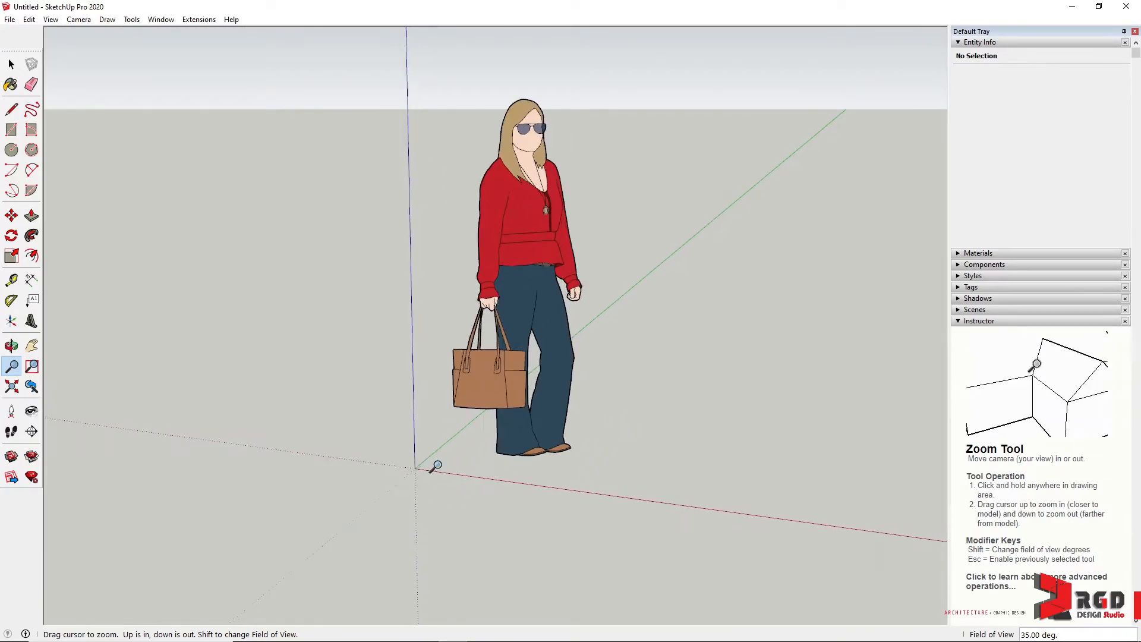
{"action": "left_click_drag", "start_coordinate": [437, 465], "coordinate": [479, 445]}
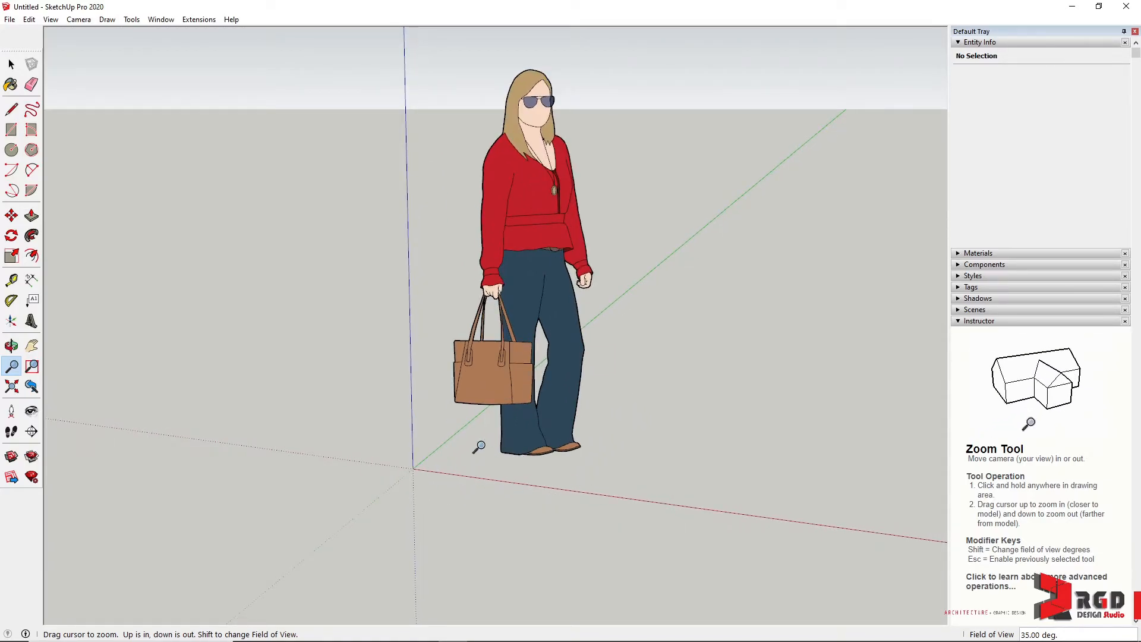
{"action": "left_click_drag", "start_coordinate": [479, 444], "coordinate": [414, 373]}
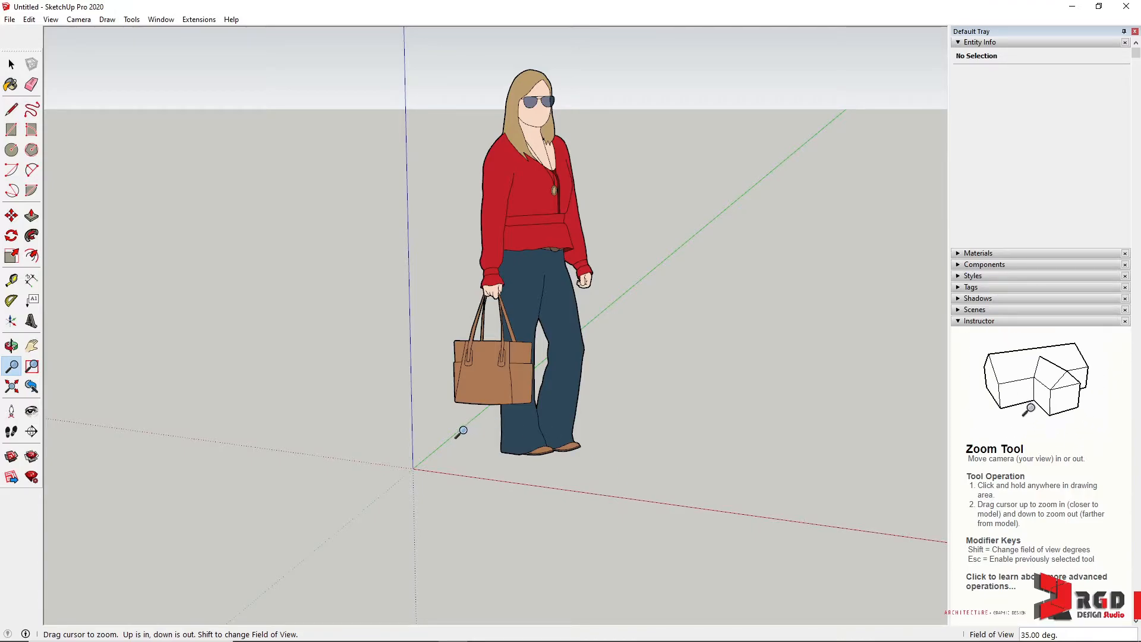
{"action": "mouse_move", "coordinate": [426, 215]}
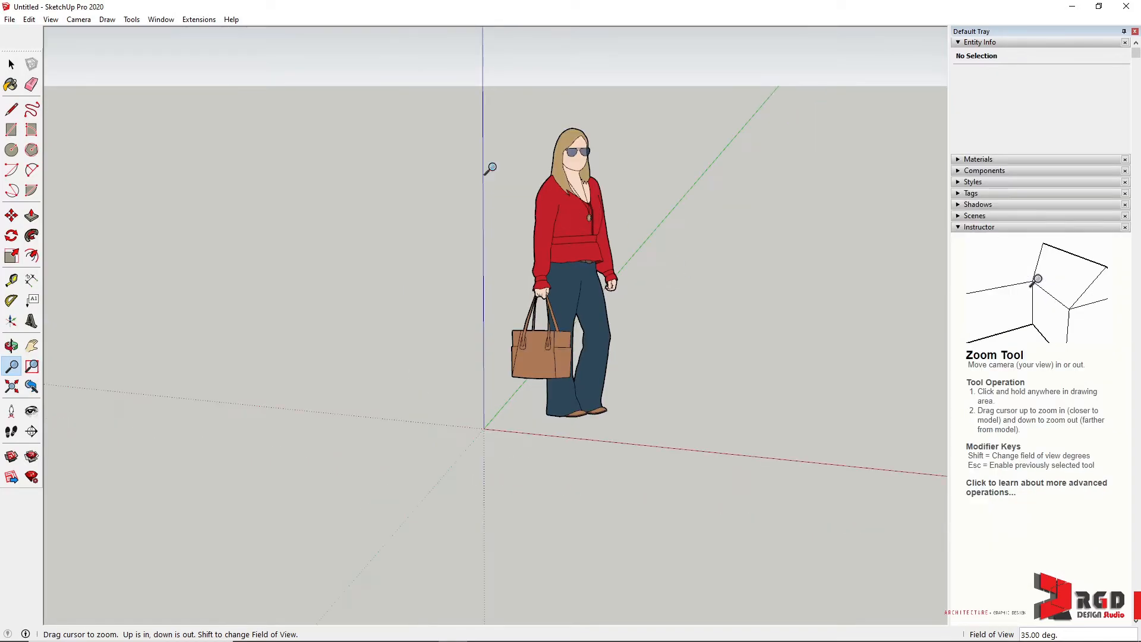
{"action": "mouse_move", "coordinate": [32, 85]}
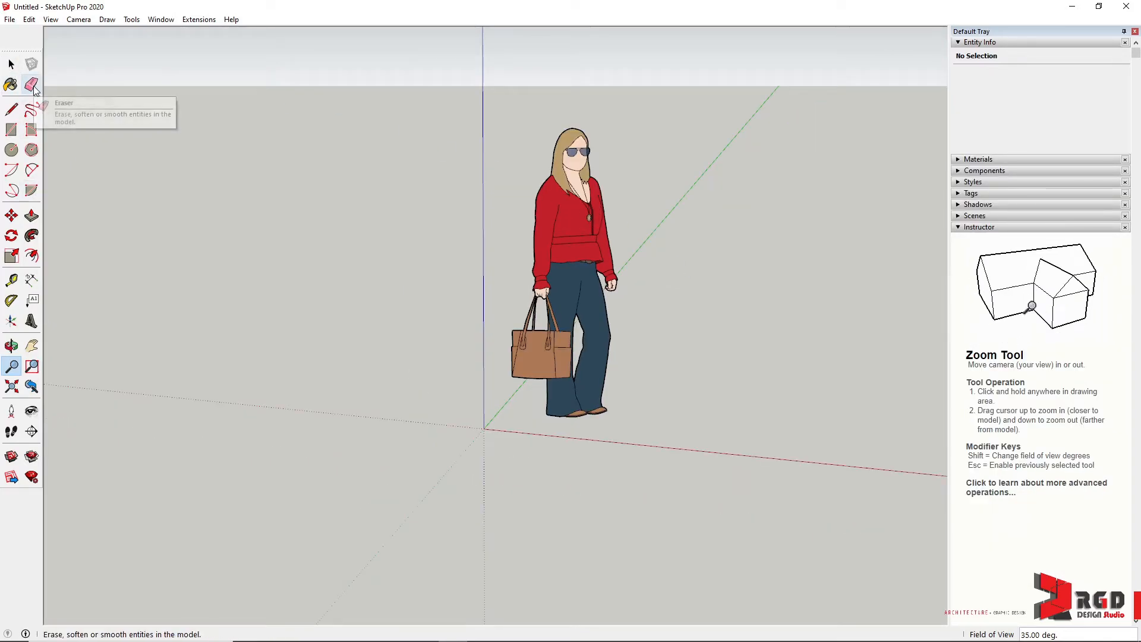
- Erase the scale figure, then draw a hexagon at the origin and push it up
{"action": "left_click", "coordinate": [32, 85]}
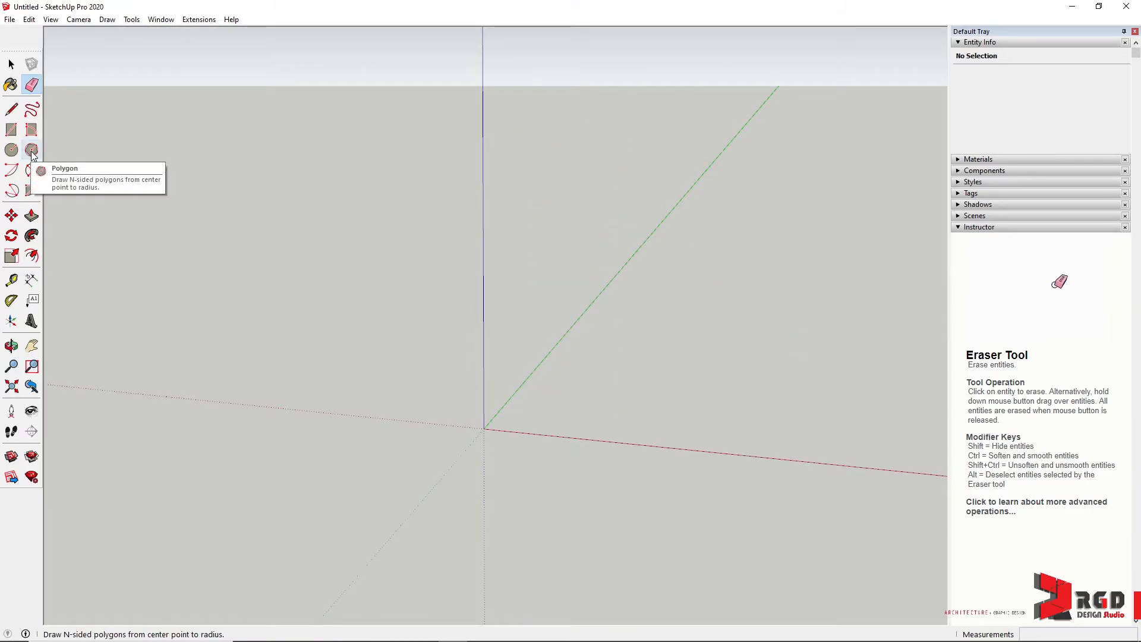
{"action": "left_click", "coordinate": [32, 150]}
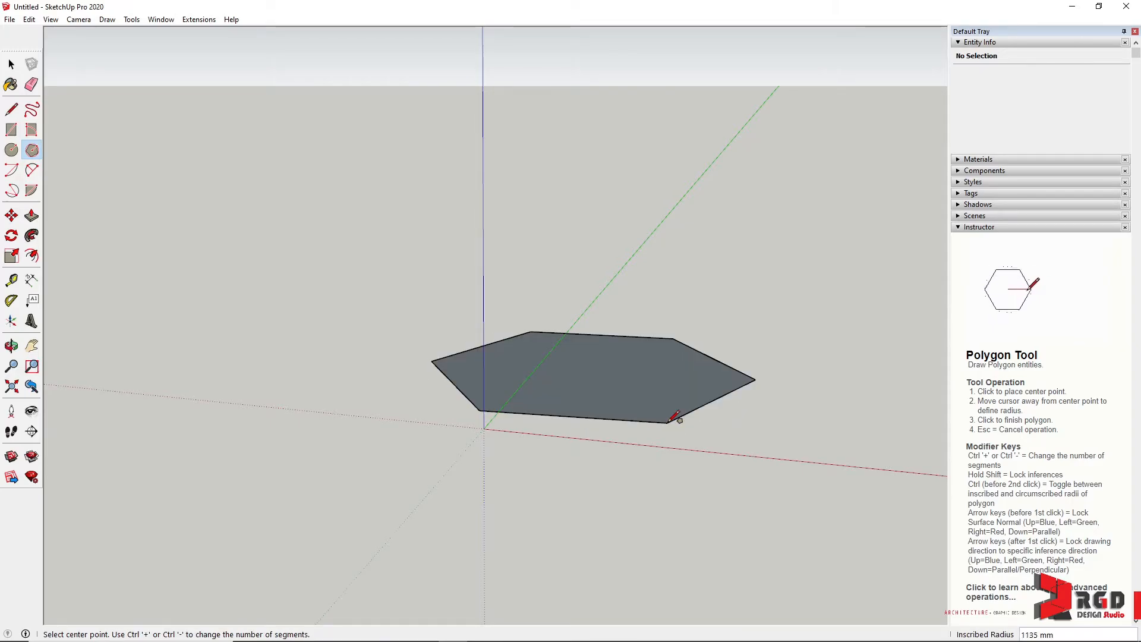
{"action": "left_click", "coordinate": [32, 215]}
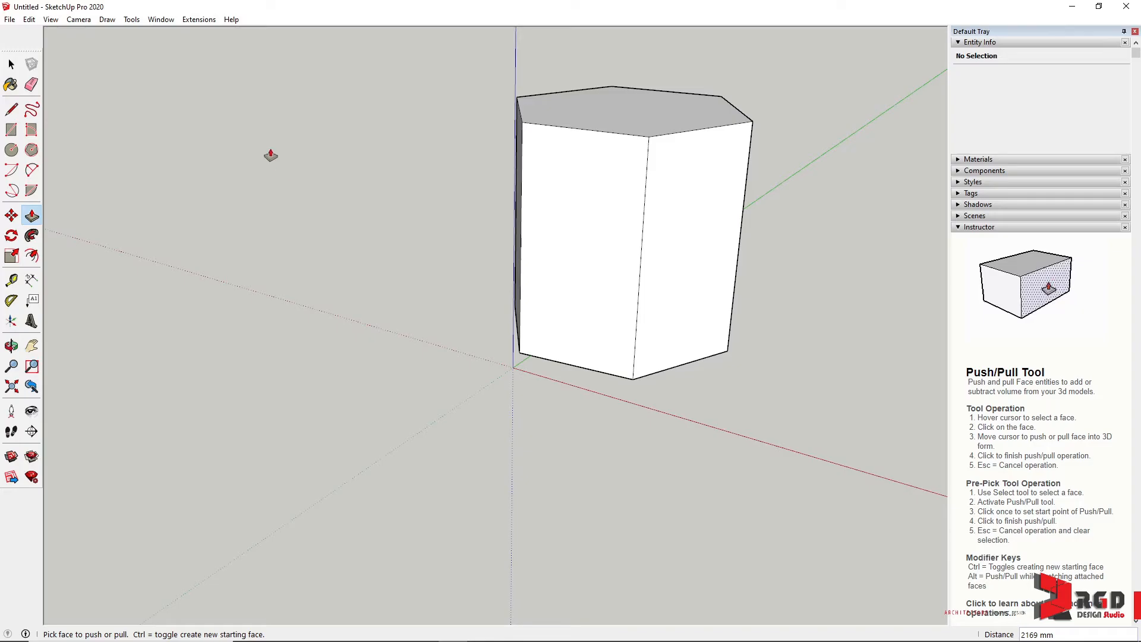
- Pull a lower block from the prism side, bore a circular hole, and arc its top edge
{"action": "left_click", "coordinate": [11, 110]}
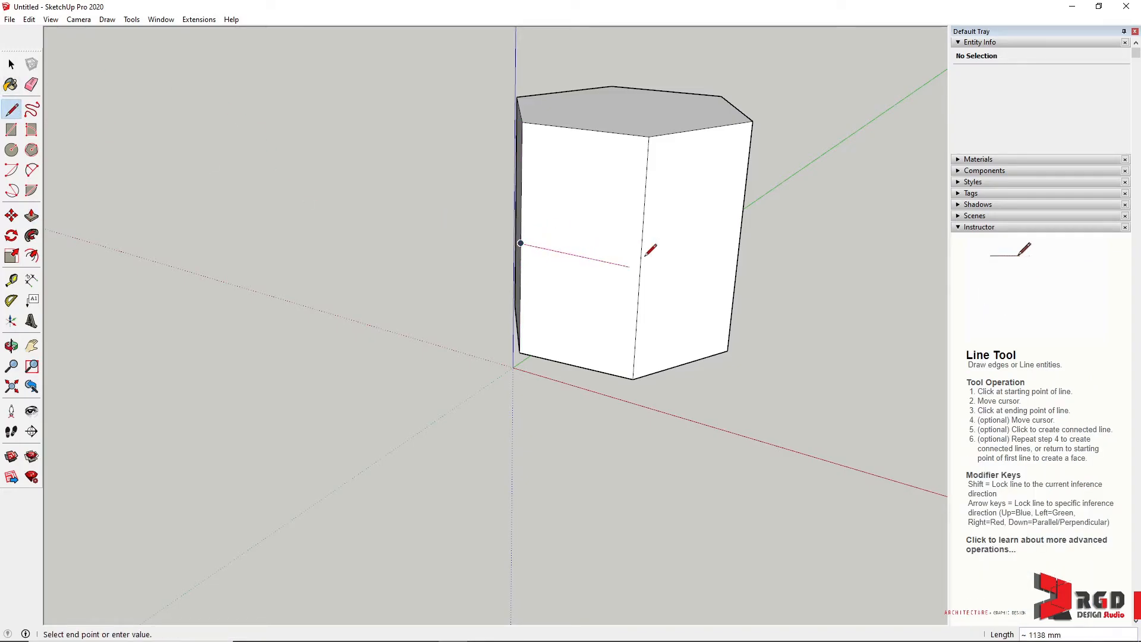
{"action": "left_click", "coordinate": [32, 214]}
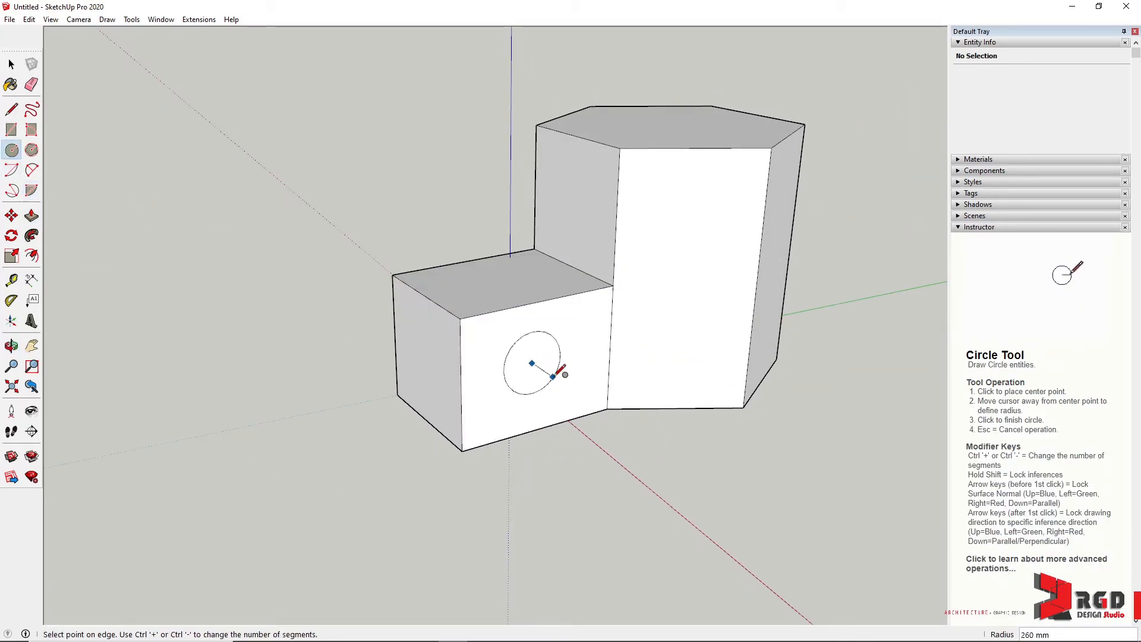
{"action": "left_click", "coordinate": [32, 215]}
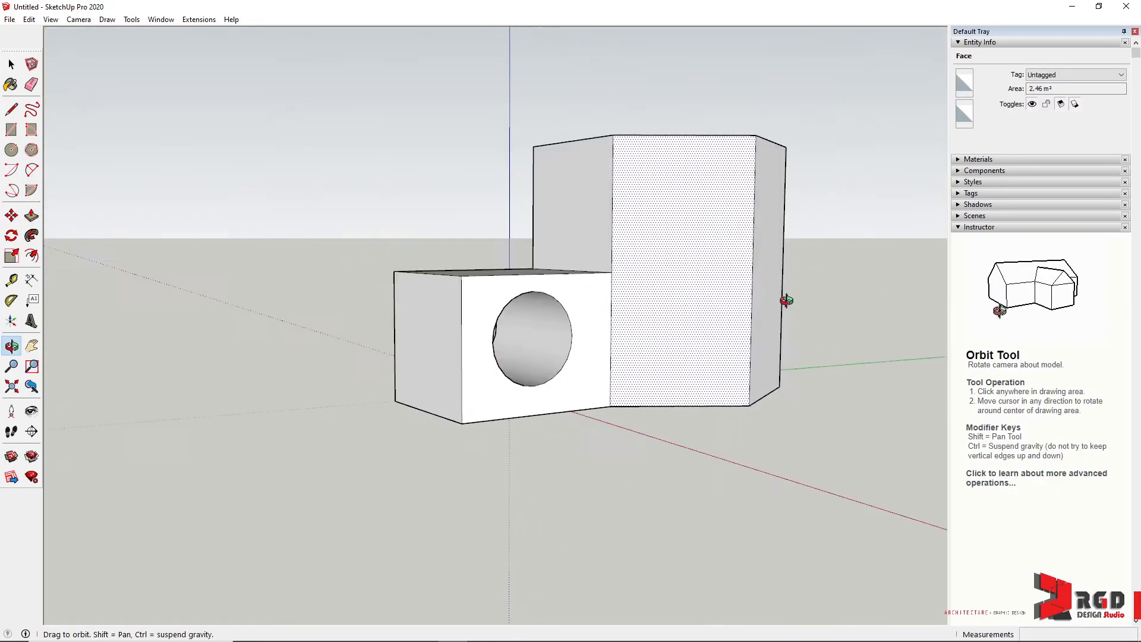
{"action": "left_click_drag", "start_coordinate": [785, 300], "coordinate": [746, 397]}
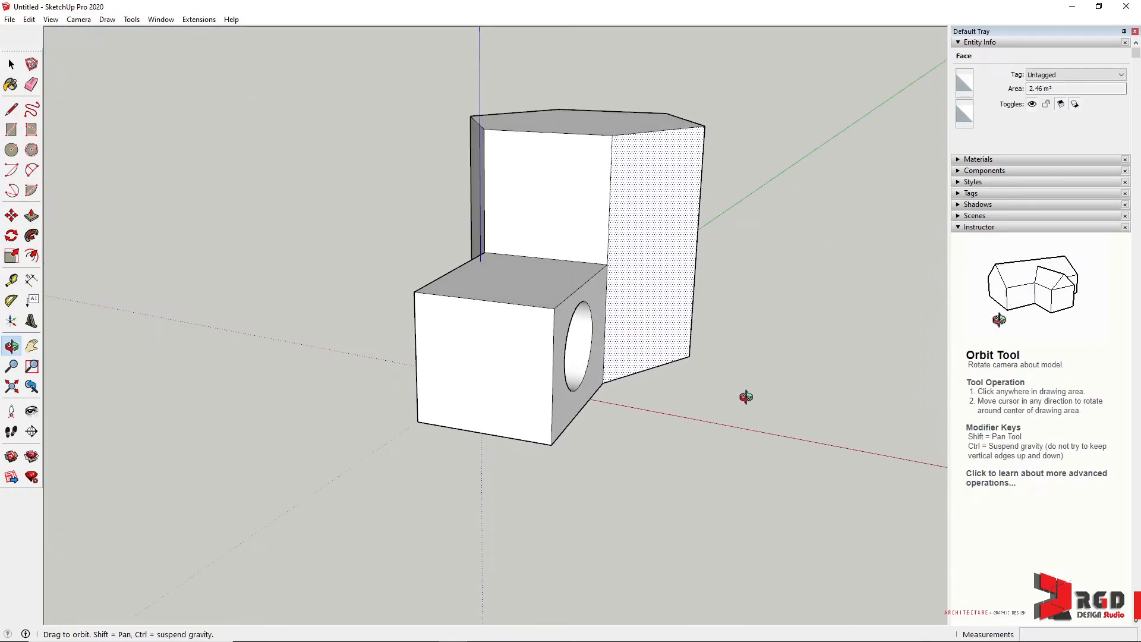
{"action": "left_click_drag", "start_coordinate": [745, 396], "coordinate": [306, 318]}
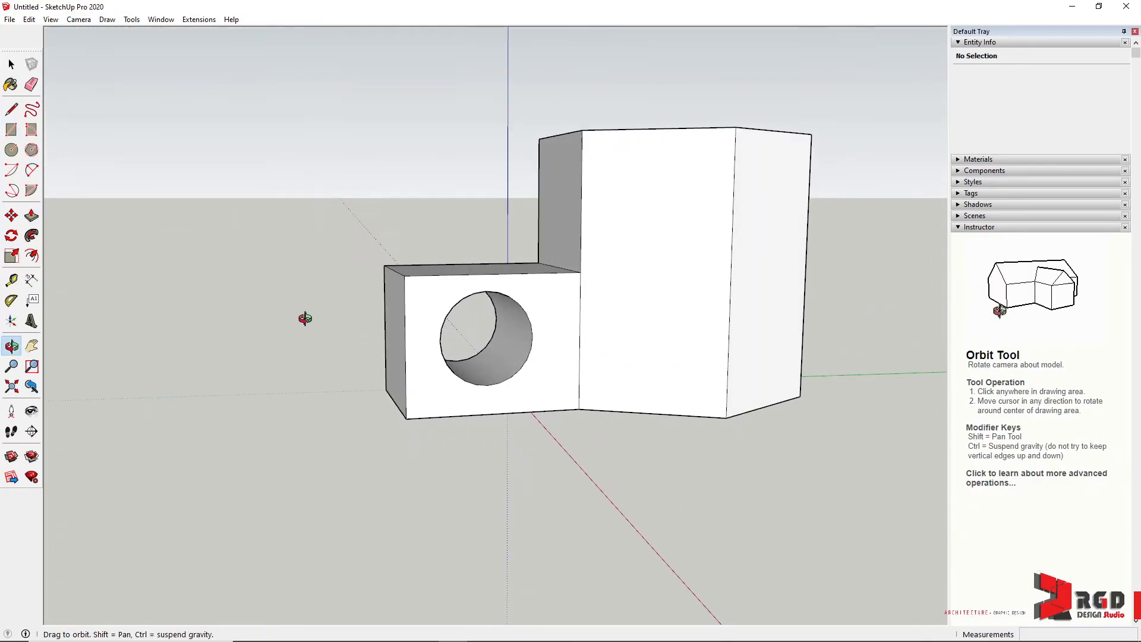
{"action": "left_click", "coordinate": [31, 171]}
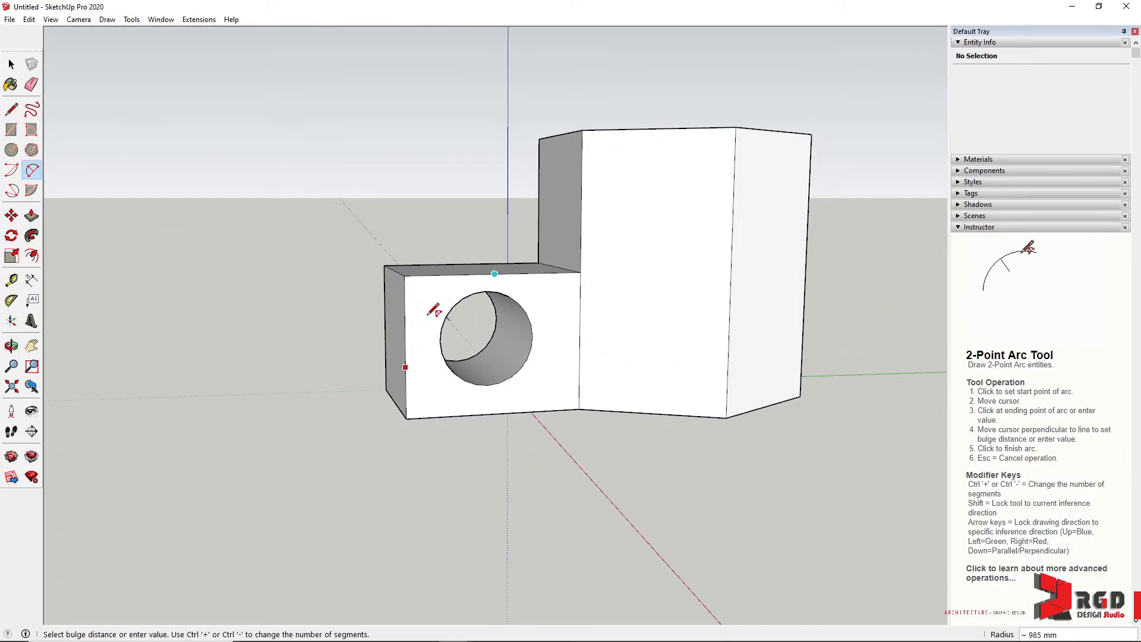
{"action": "left_click", "coordinate": [10, 214]}
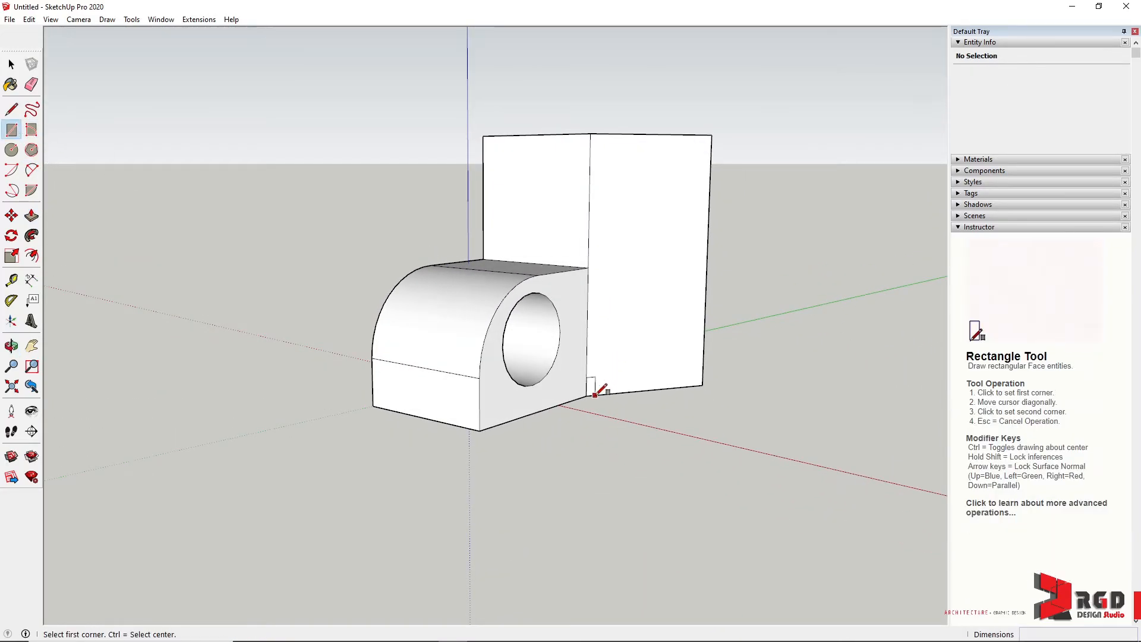
- Pull a low rectangular block from the prism base and cut a notch into it
{"action": "left_click", "coordinate": [11, 215]}
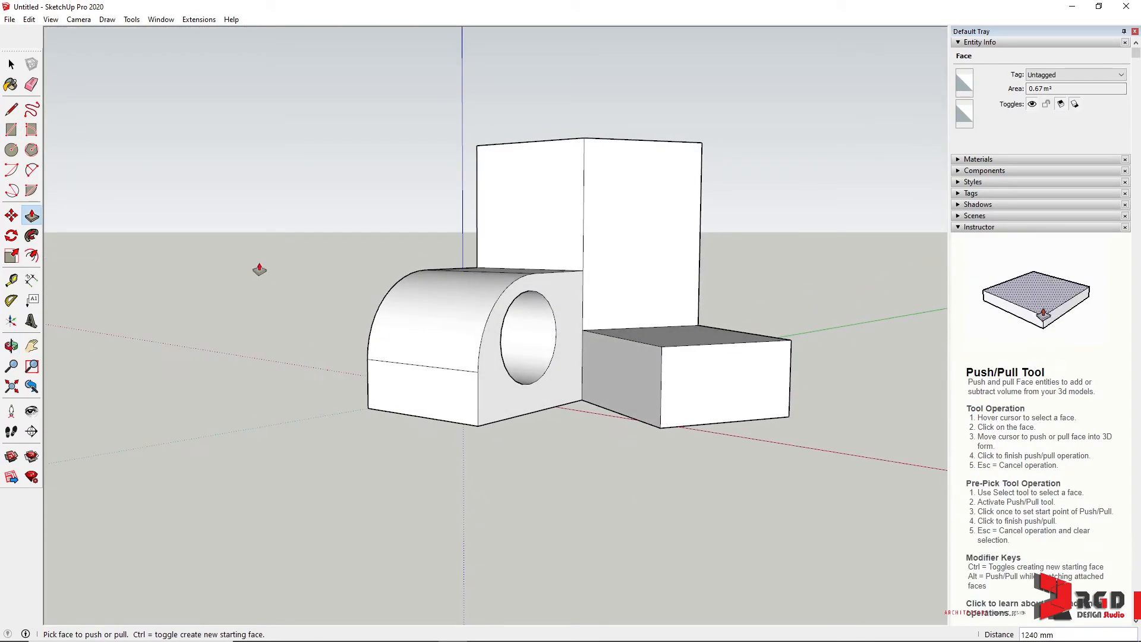
{"action": "left_click", "coordinate": [10, 108]}
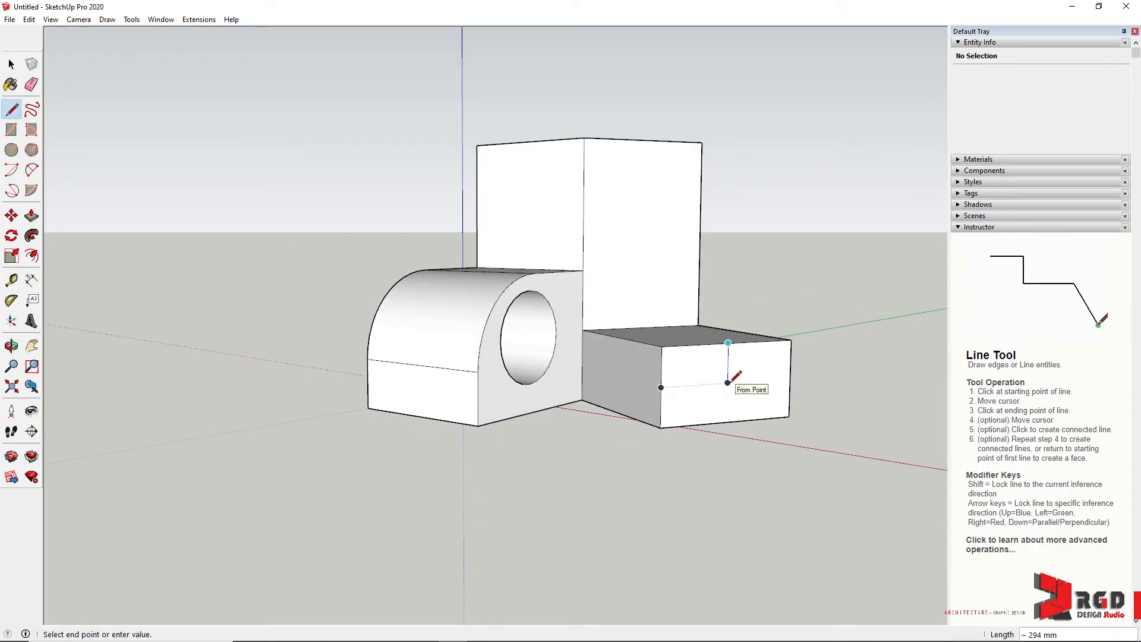
{"action": "left_click", "coordinate": [32, 215]}
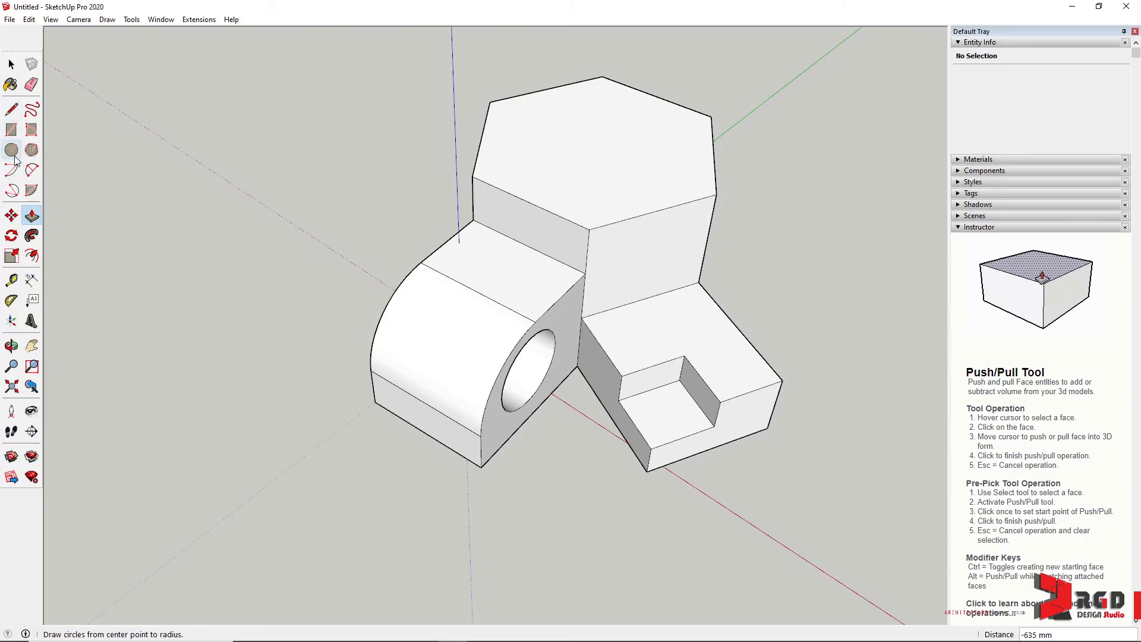
- Draw concentric circles on the hexagon top, raising the ring and pushing the centre down
{"action": "left_click", "coordinate": [10, 149]}
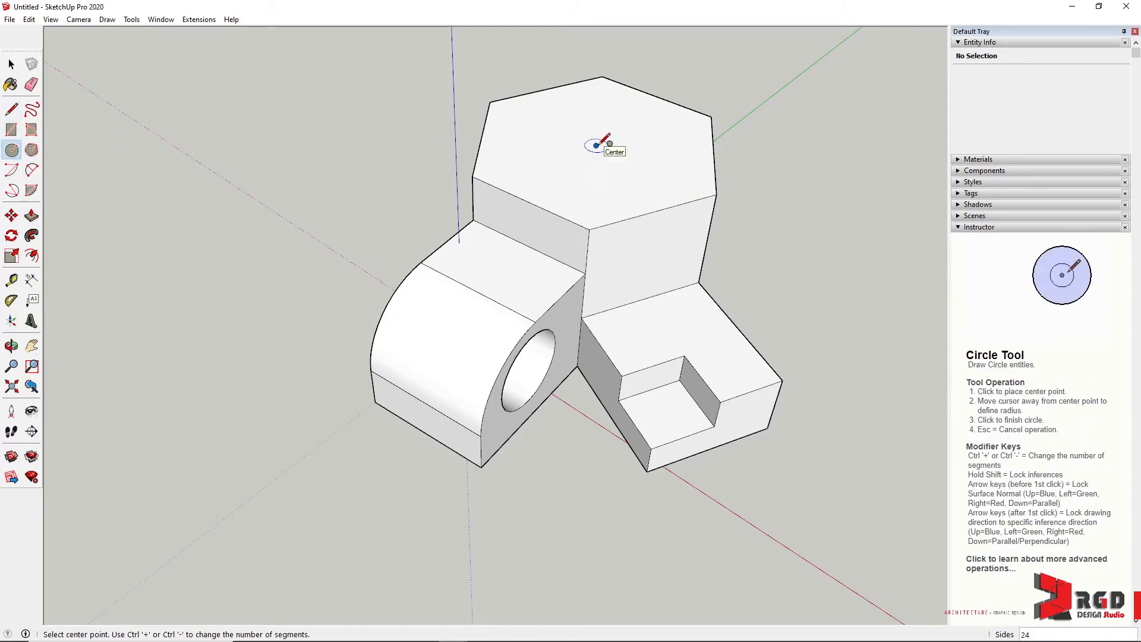
{"action": "left_click", "coordinate": [596, 144]}
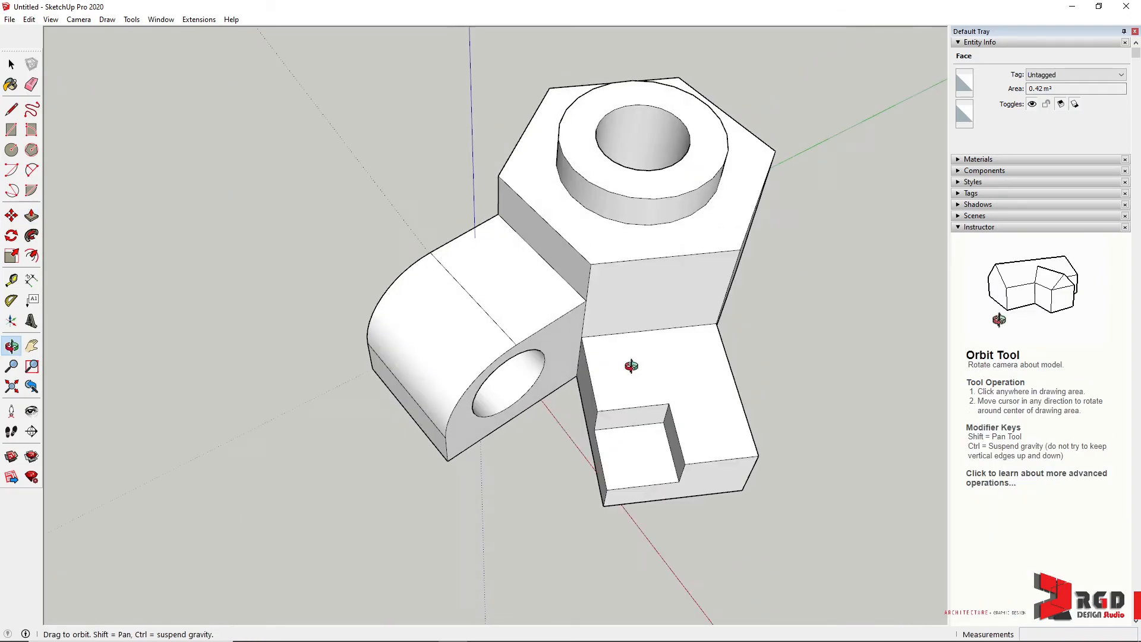
{"action": "left_click_drag", "start_coordinate": [631, 364], "coordinate": [589, 466]}
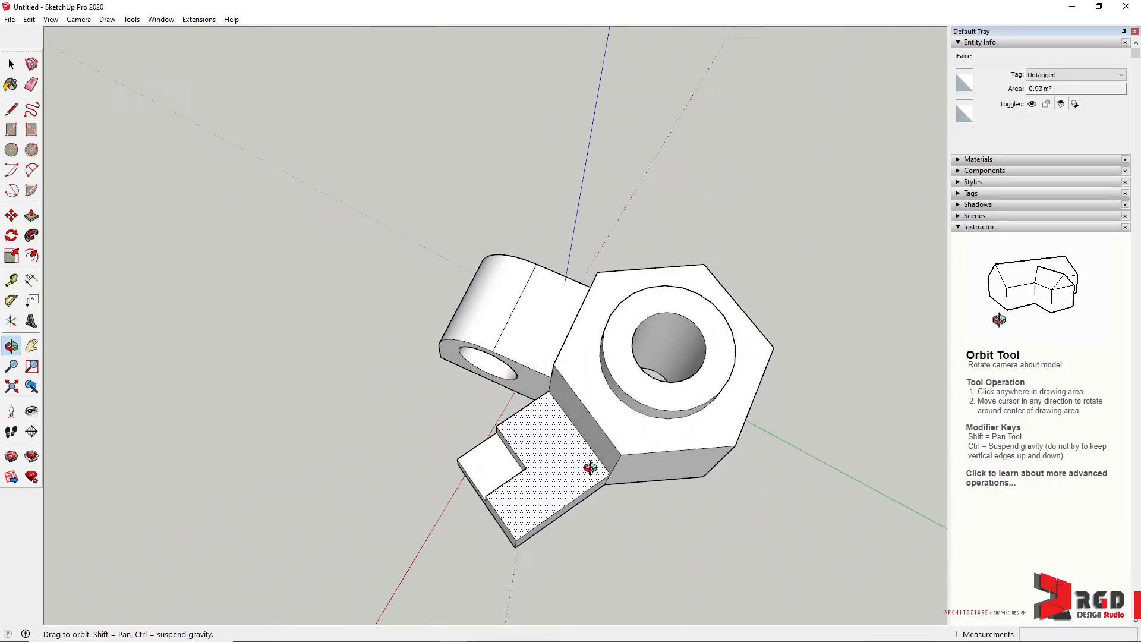
{"action": "left_click", "coordinate": [32, 215]}
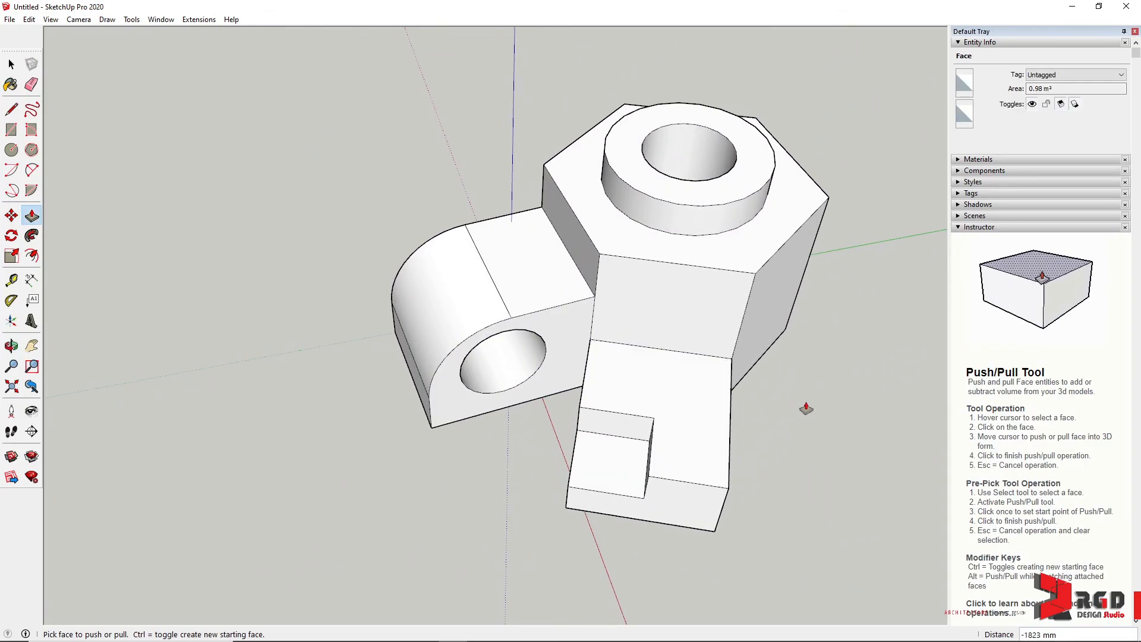